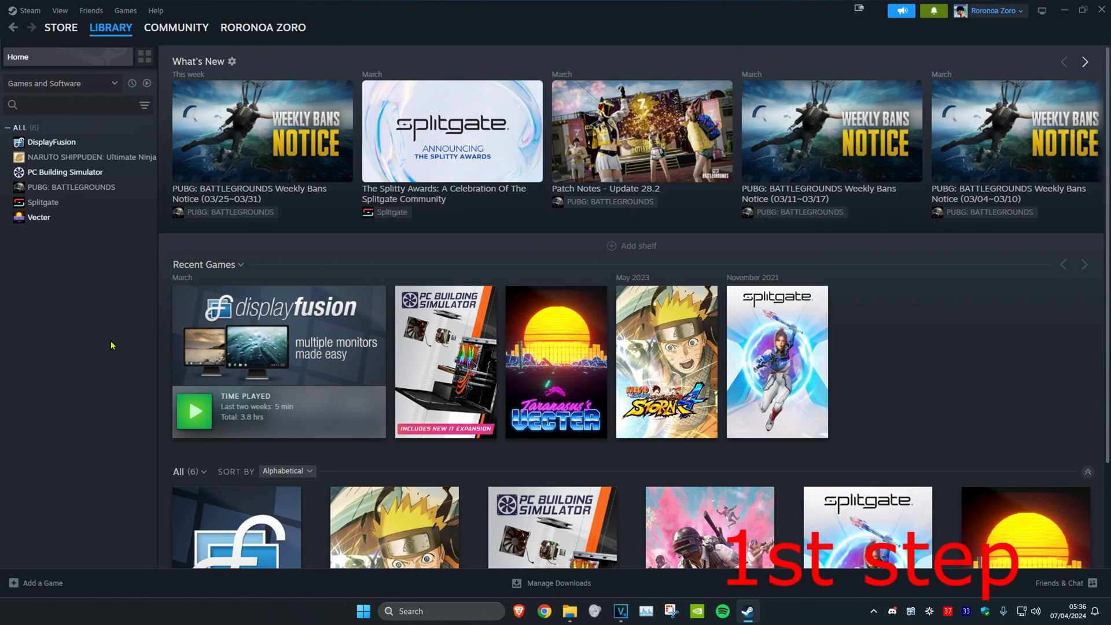
mouse_move(45, 231)
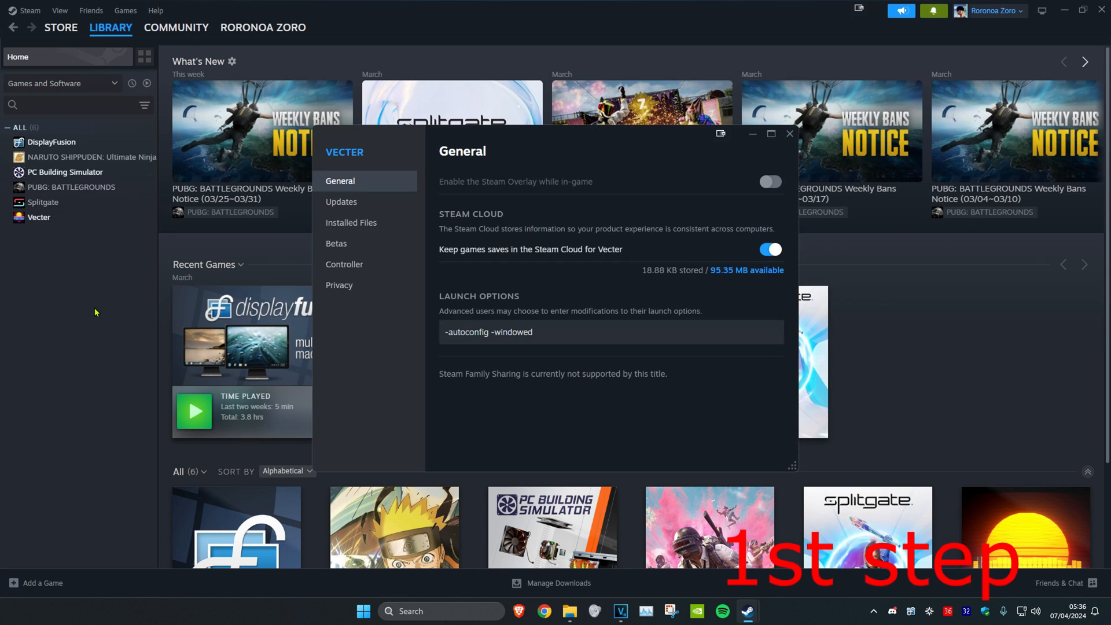
- Verify the integrity of Vecter's installed game files from its Steam properties
click(350, 222)
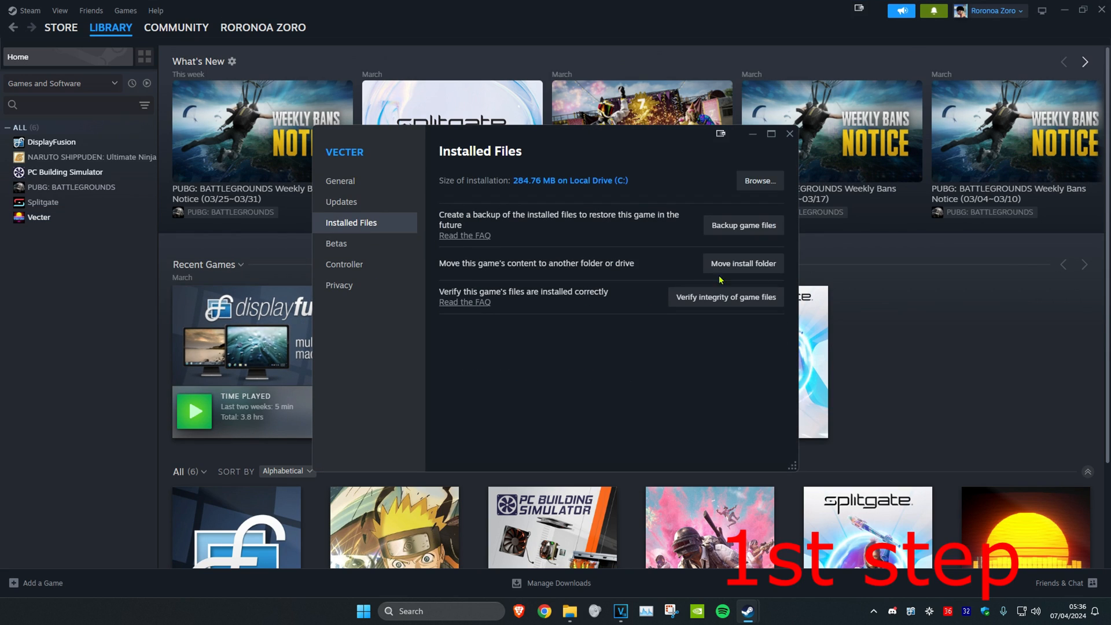
click(724, 296)
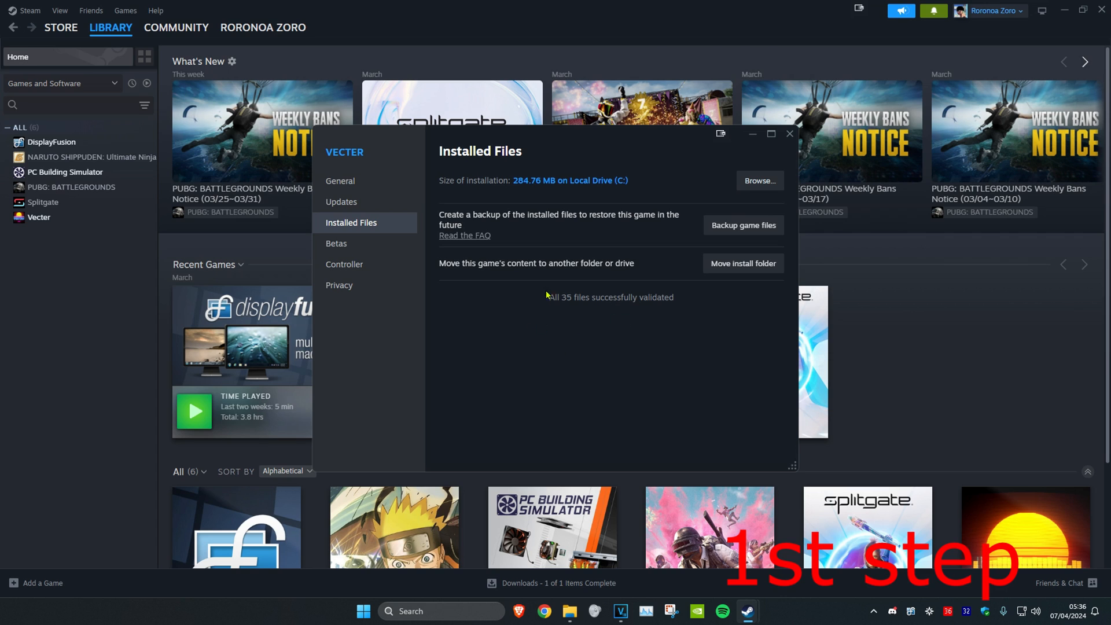
mouse_move(633, 332)
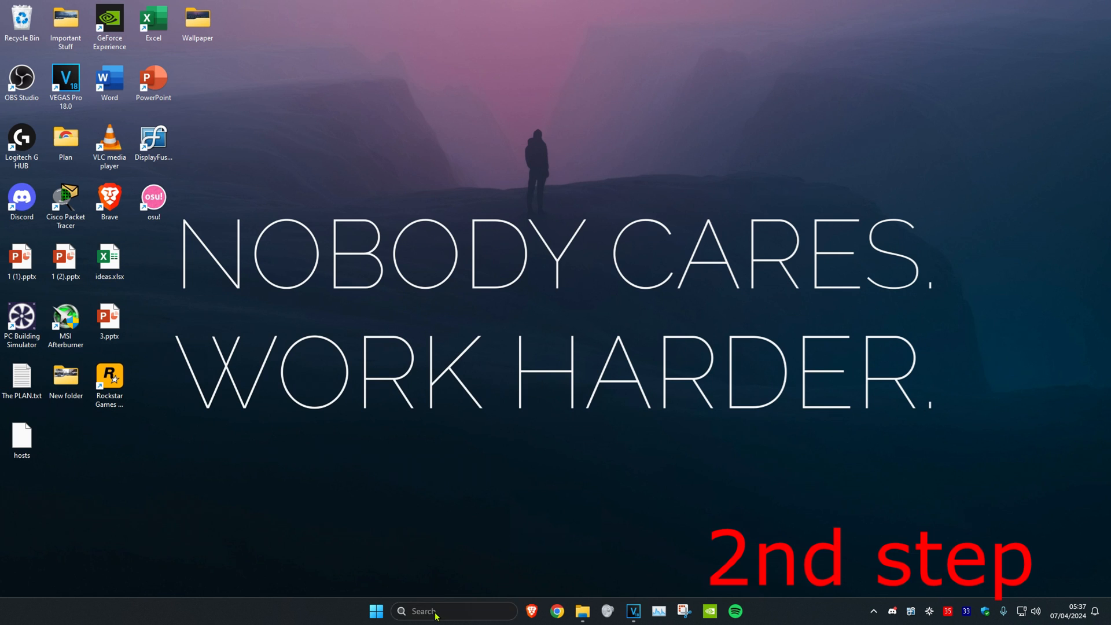
- Reach Firewall & network protection and unlock the allowed-apps list for editing
text(firewall & network protection)
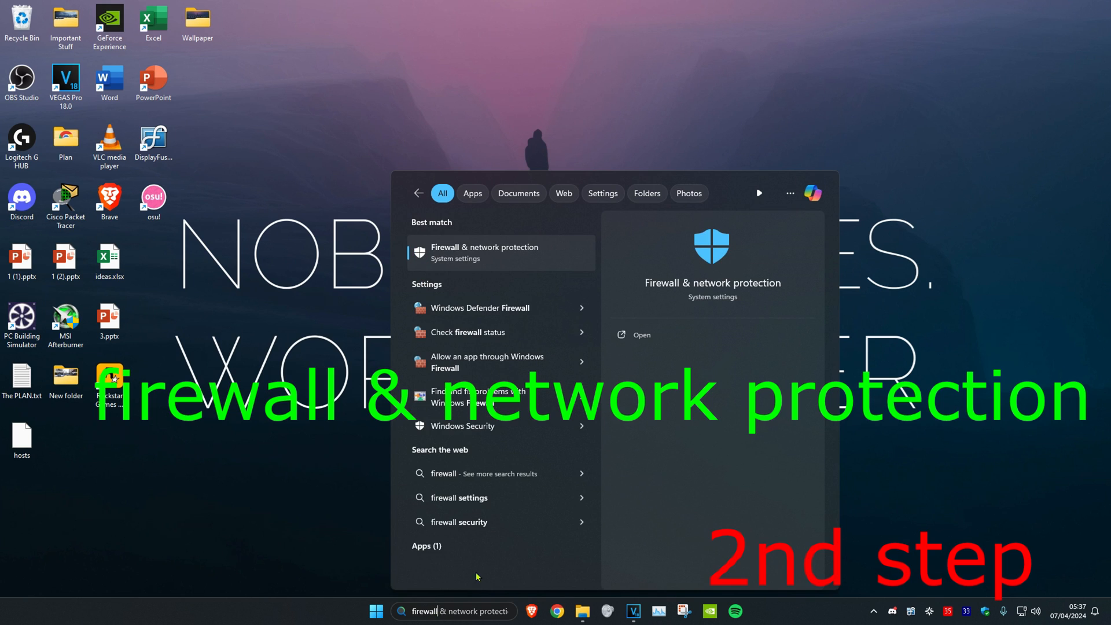
click(483, 253)
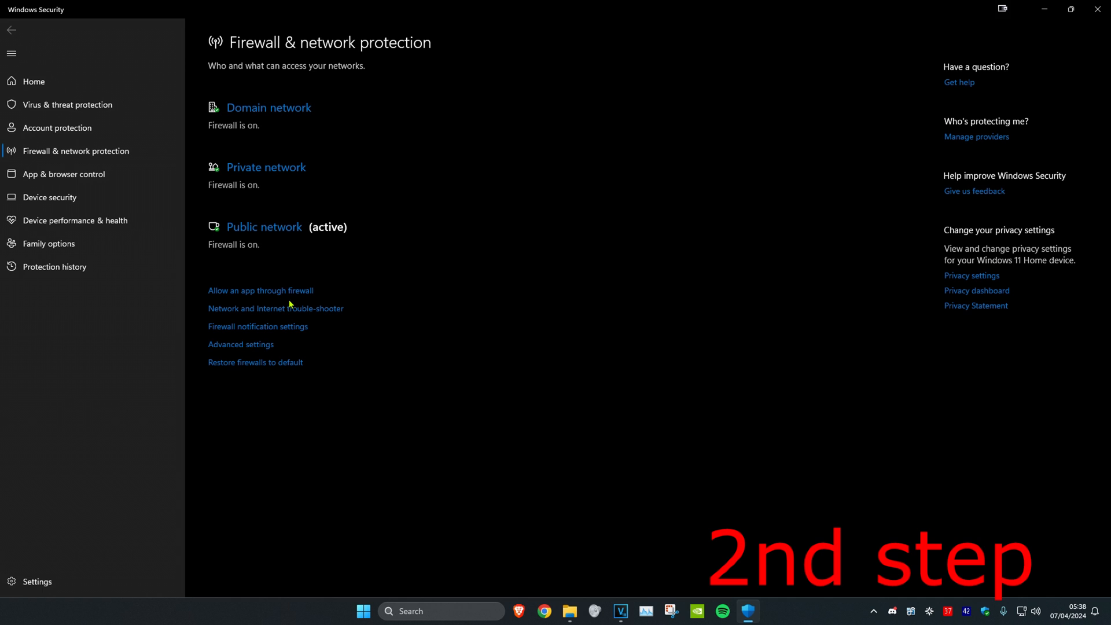
click(261, 290)
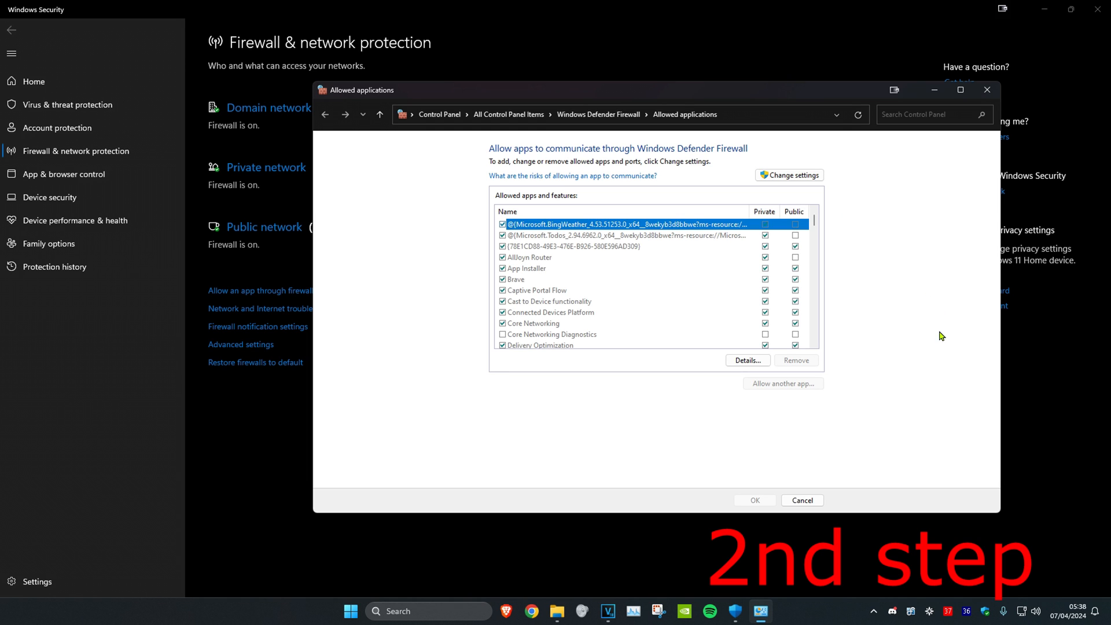
click(788, 174)
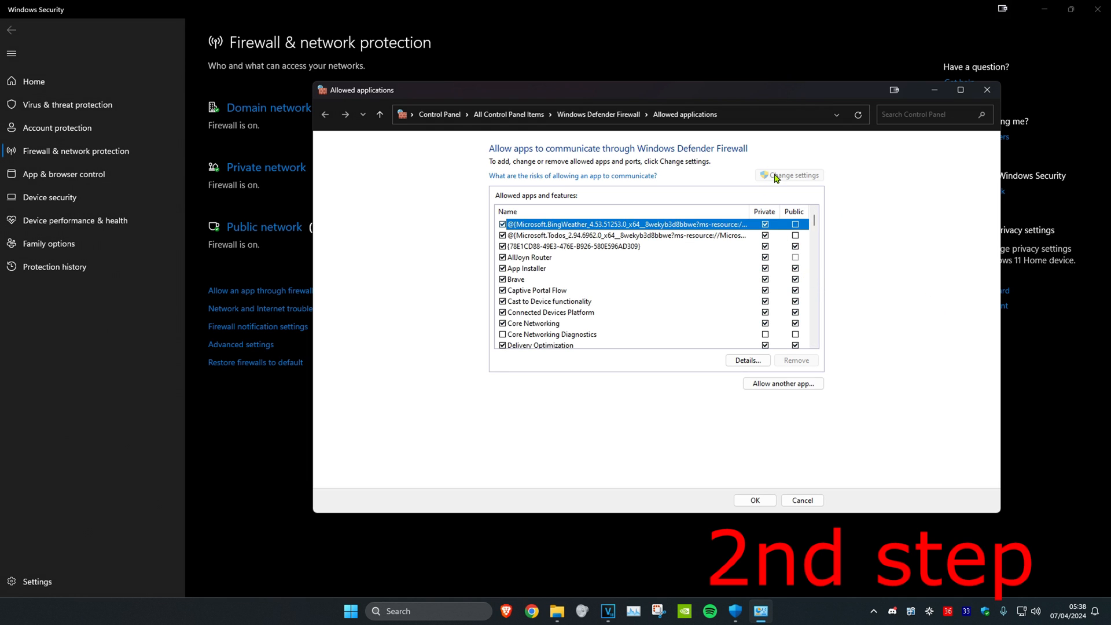
scroll(down, 3)
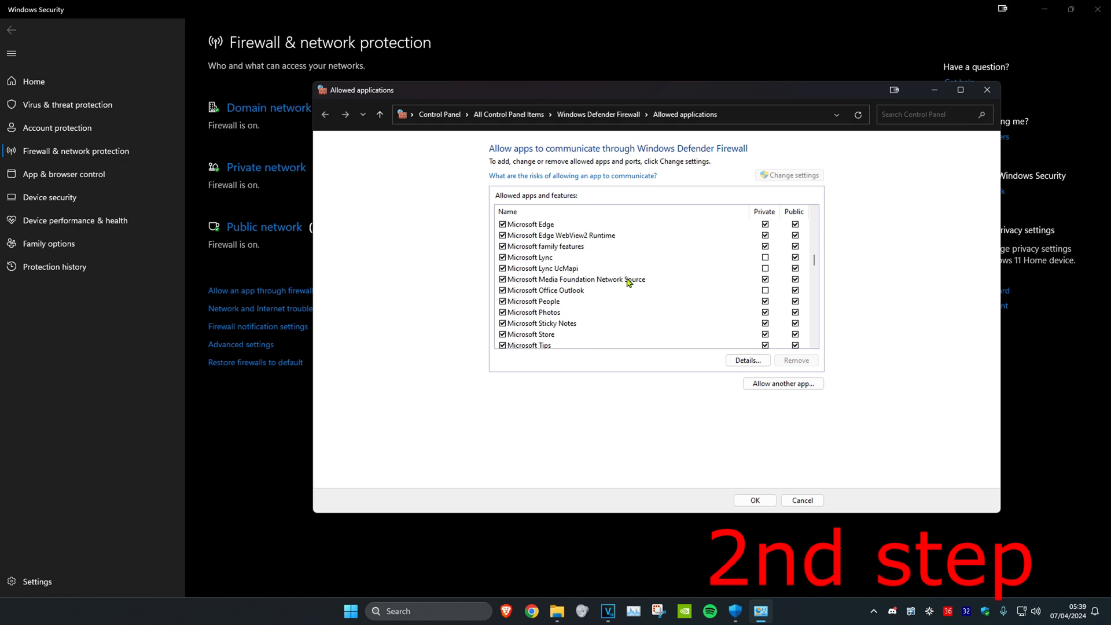
scroll(down, 3)
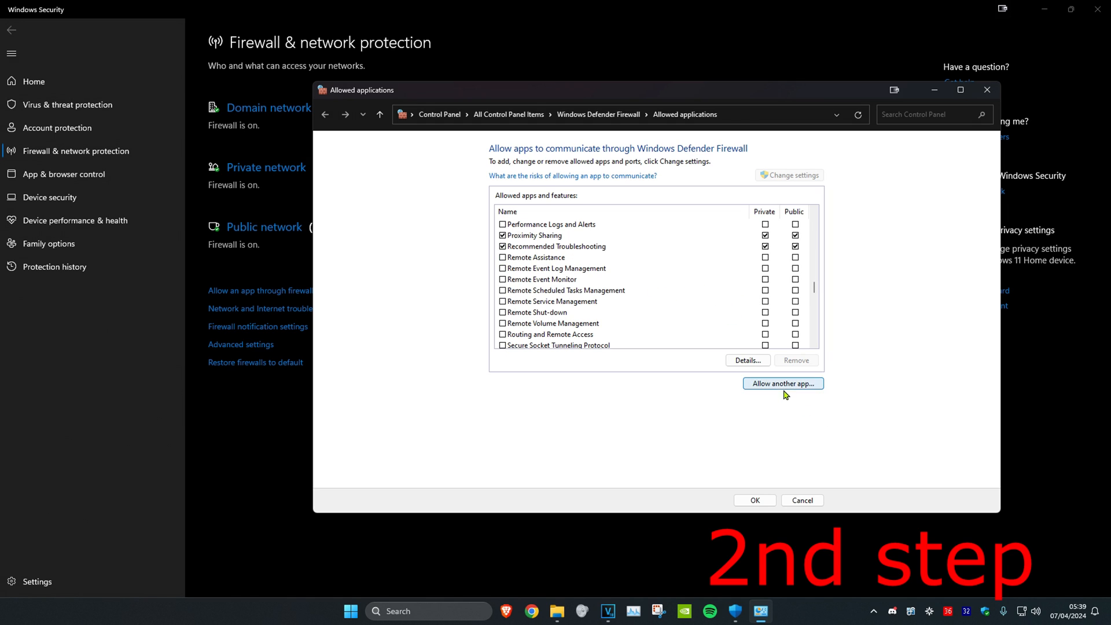
- Browse from C: through Program Files (x86)\Steam\steamapps\common to the Vecter folder
click(782, 383)
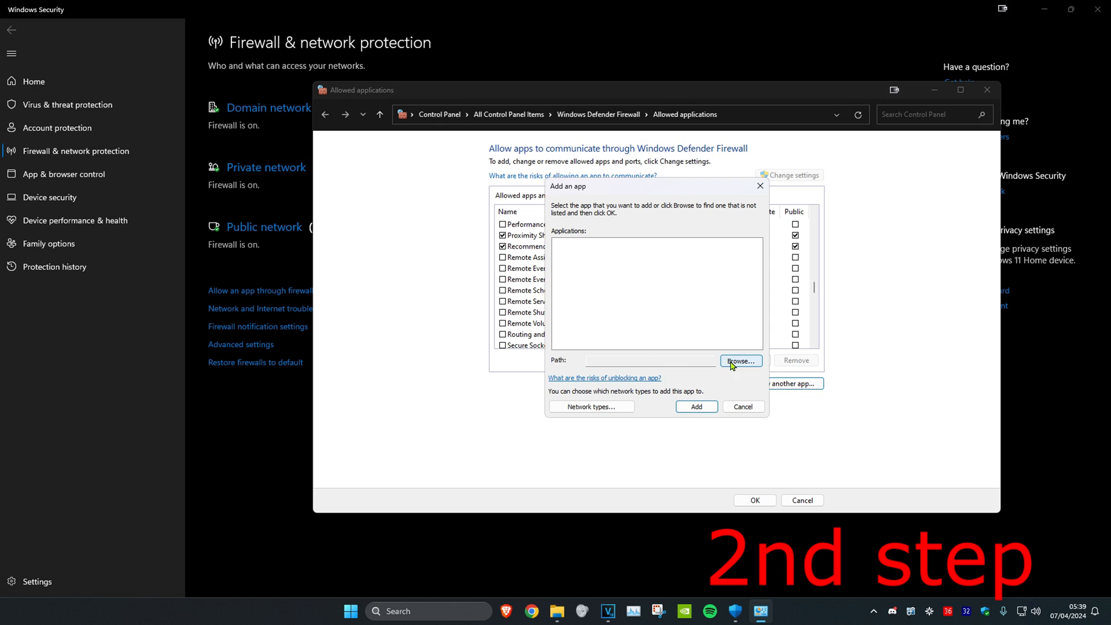
click(740, 361)
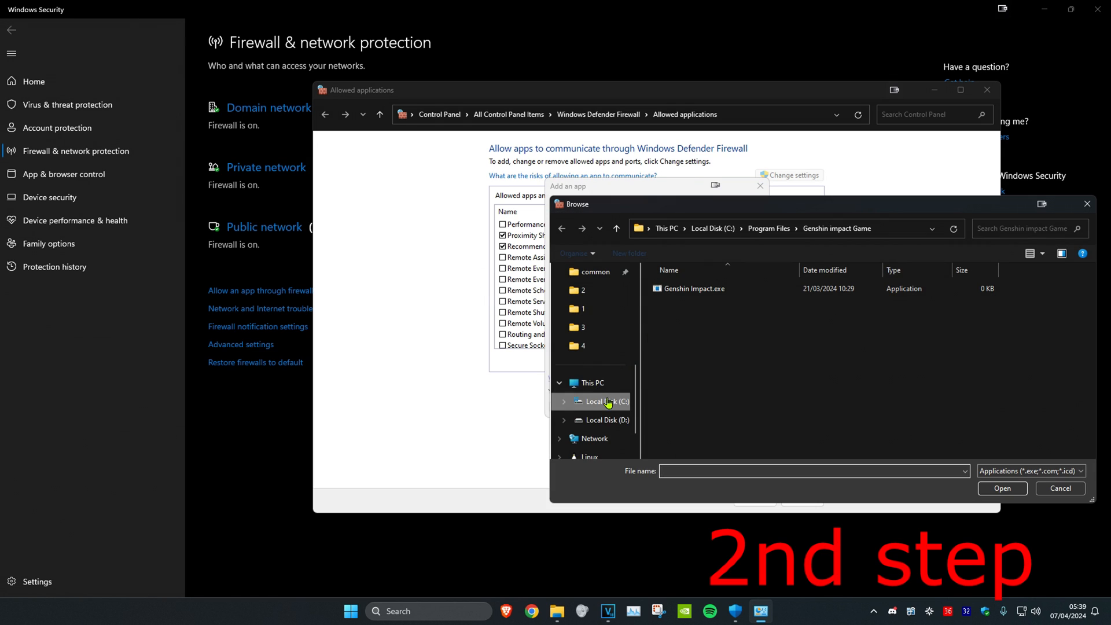
click(605, 401)
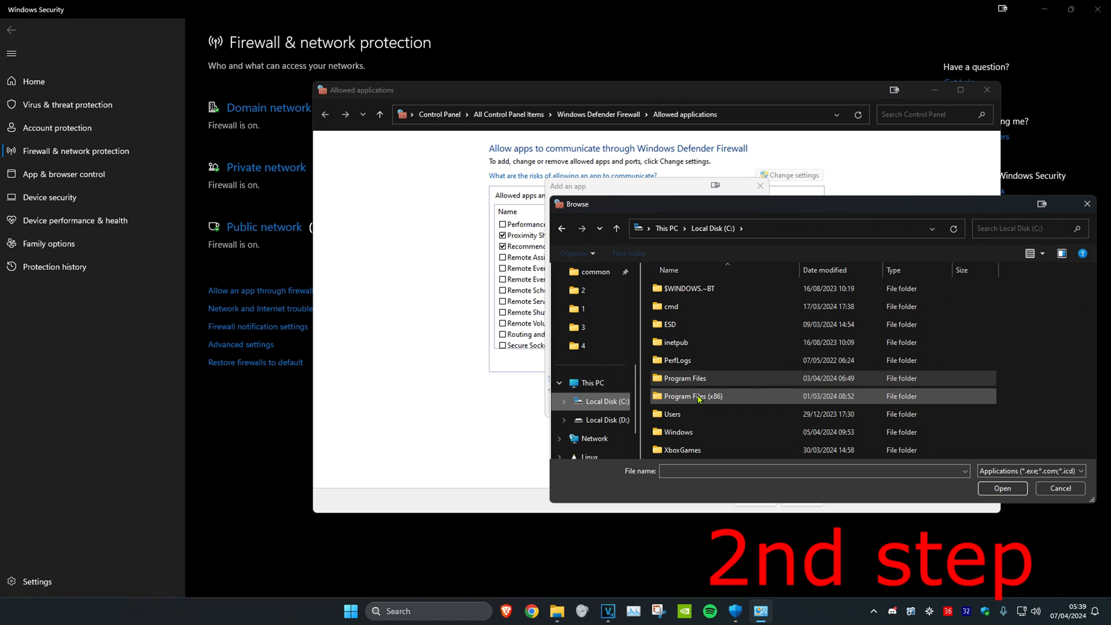
double_click(692, 396)
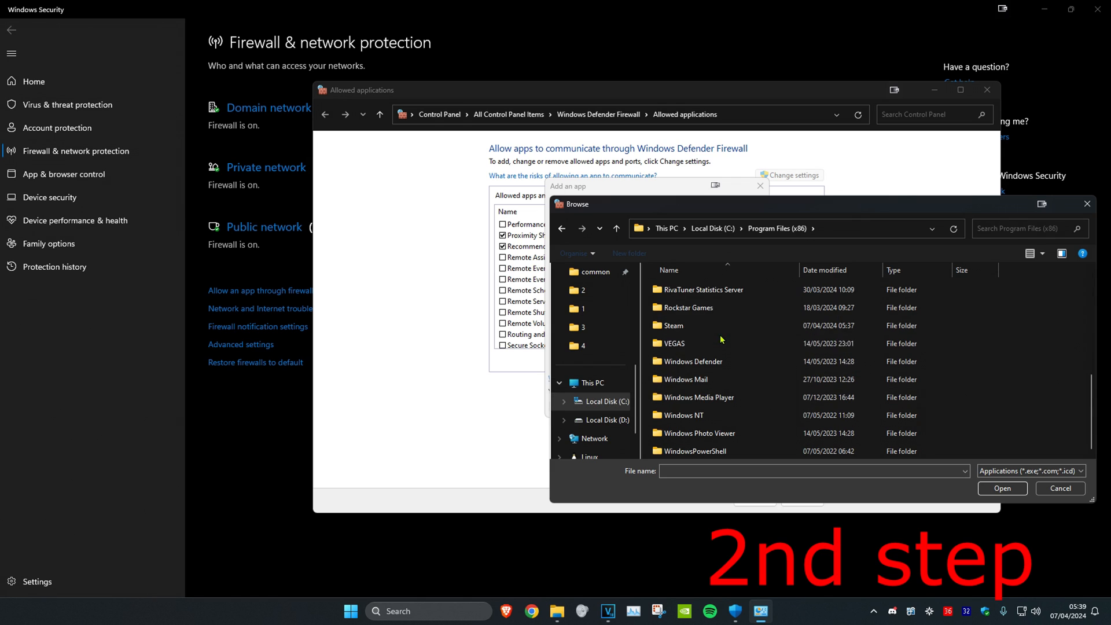
double_click(673, 325)
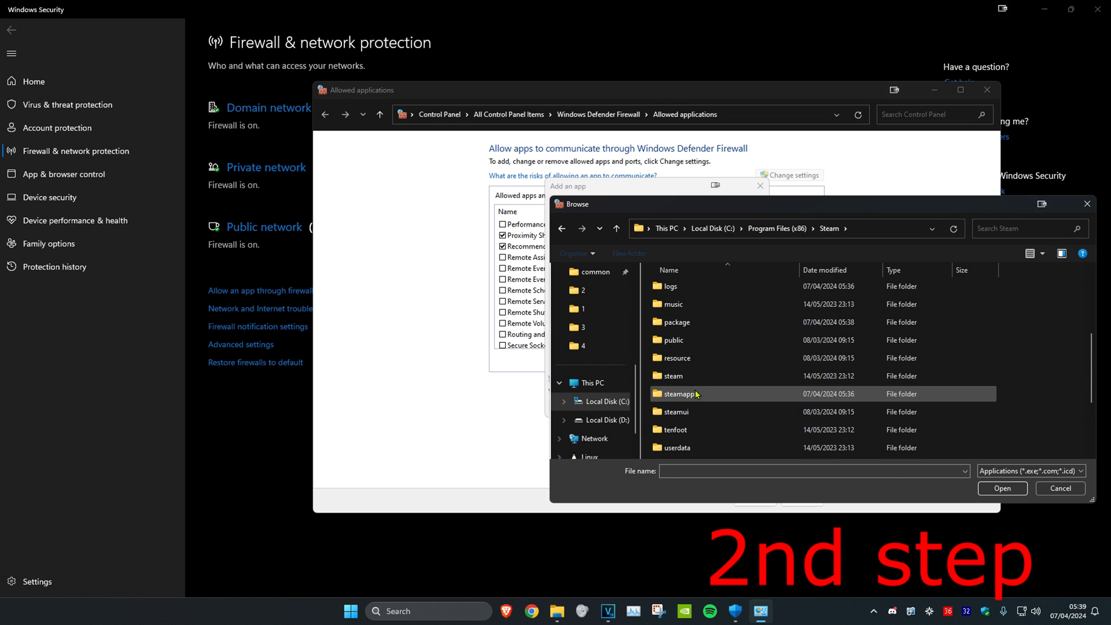
double_click(680, 394)
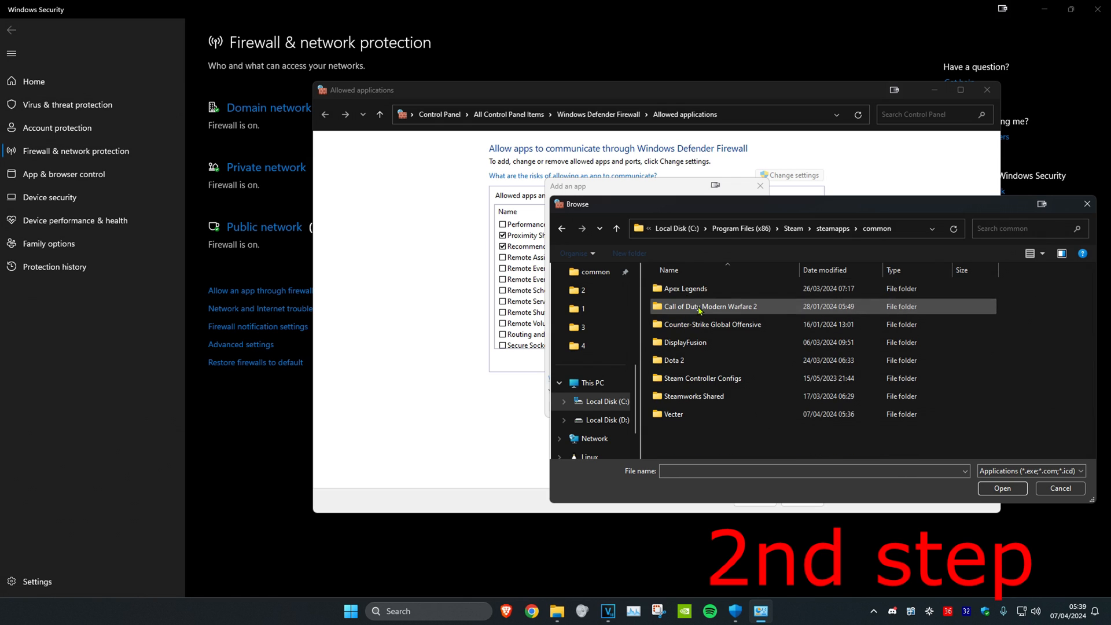
click(693, 396)
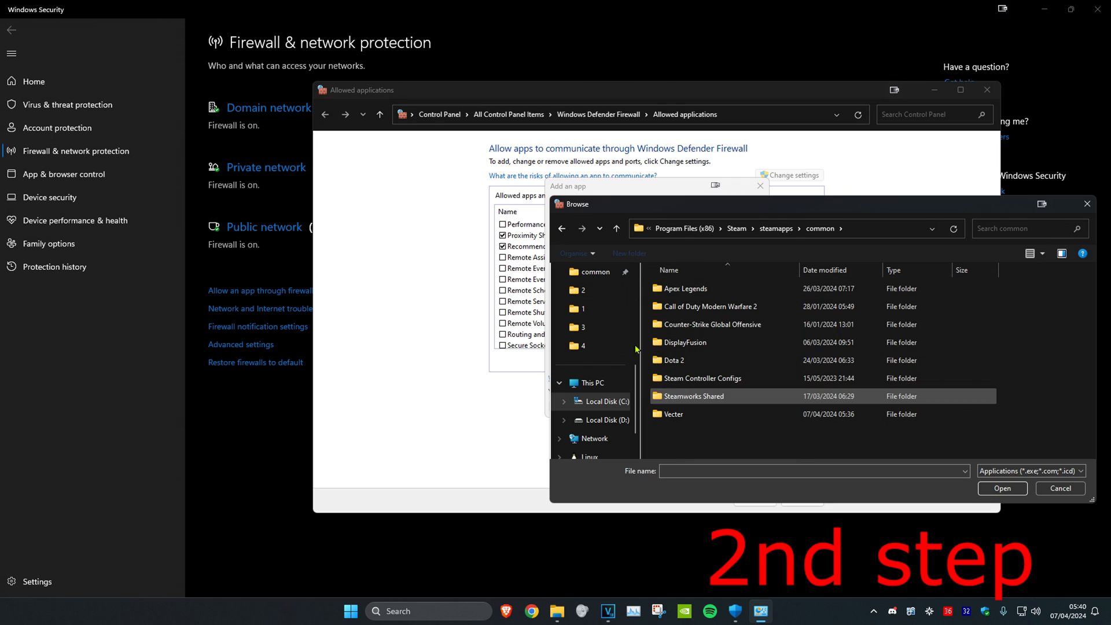
click(684, 343)
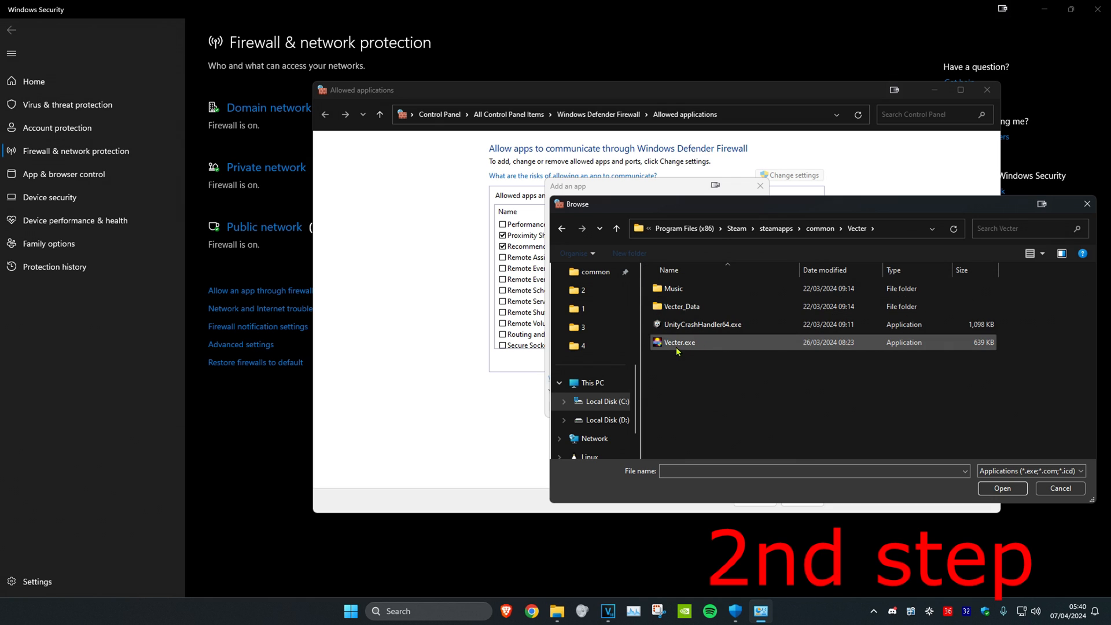
- Add Vecter.exe to the firewall exceptions and acknowledge it is already allowed
click(1001, 489)
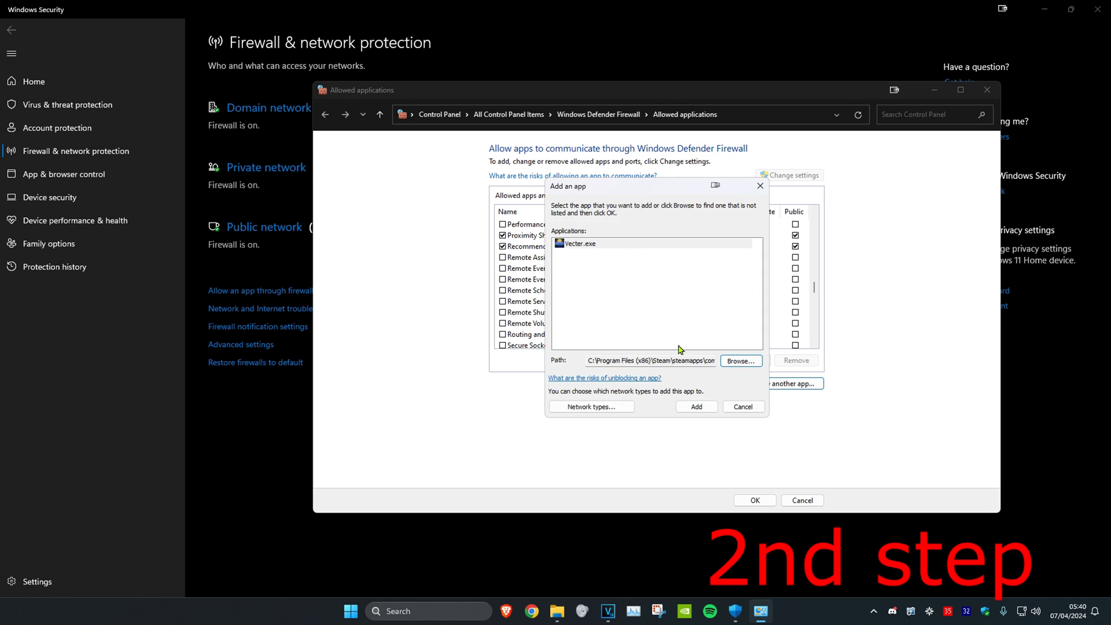
click(696, 406)
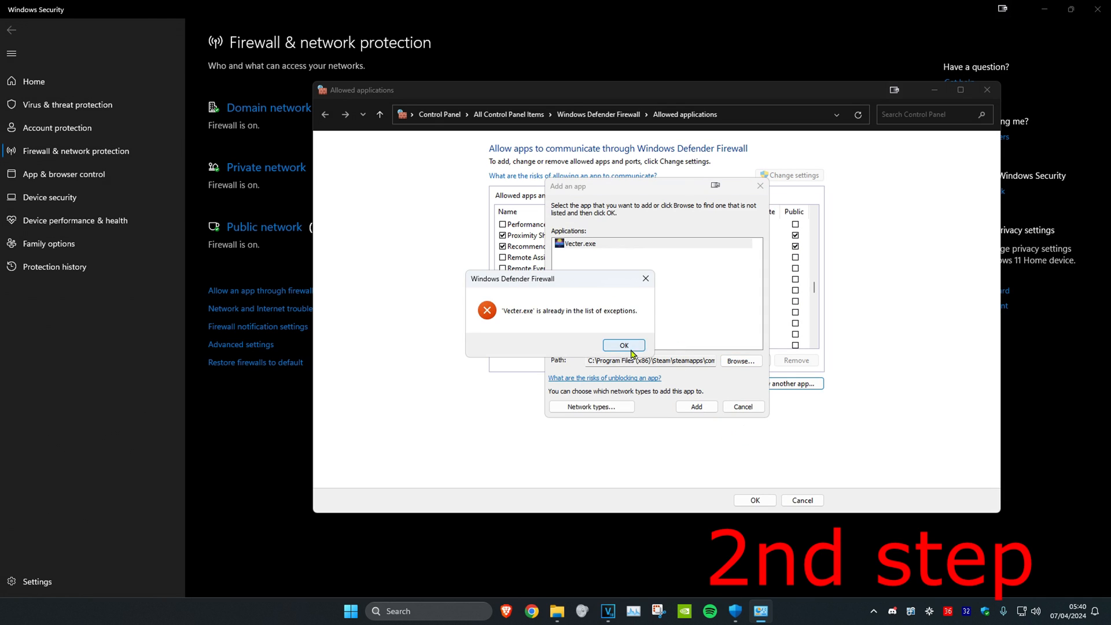
click(623, 345)
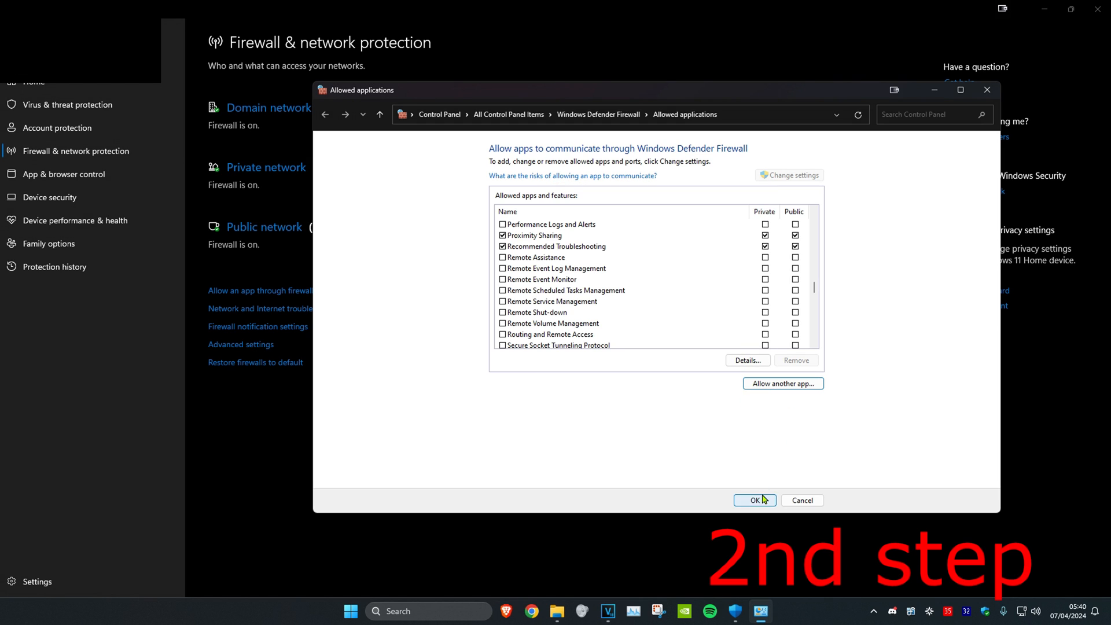
- Confirm the allowed apps list, then bring up Windows Update showing the system is current
click(754, 500)
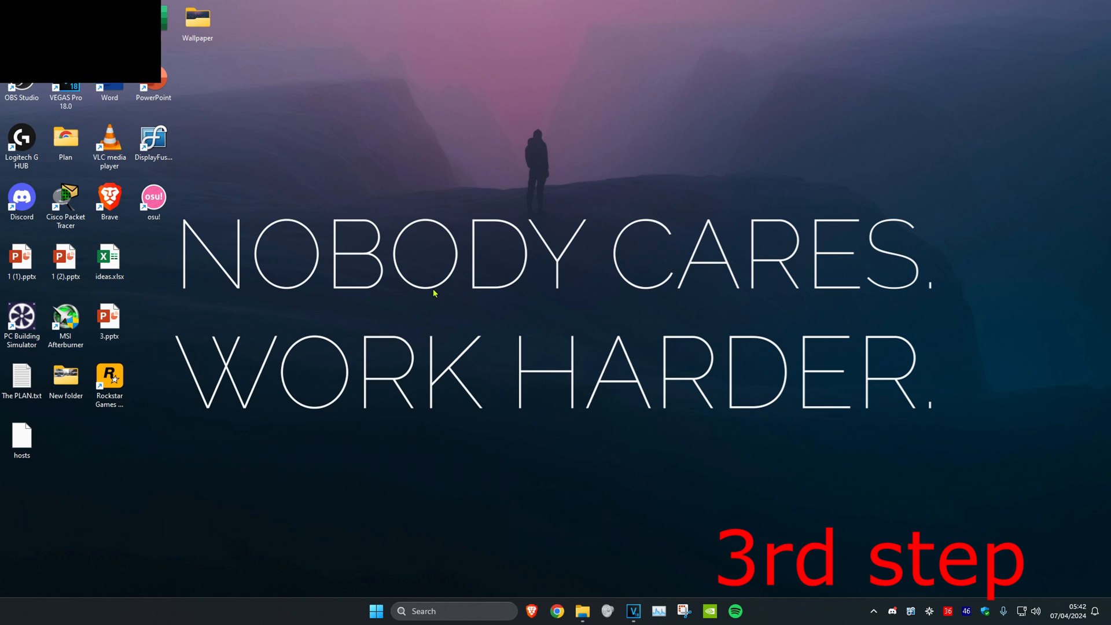
text(check for updates)
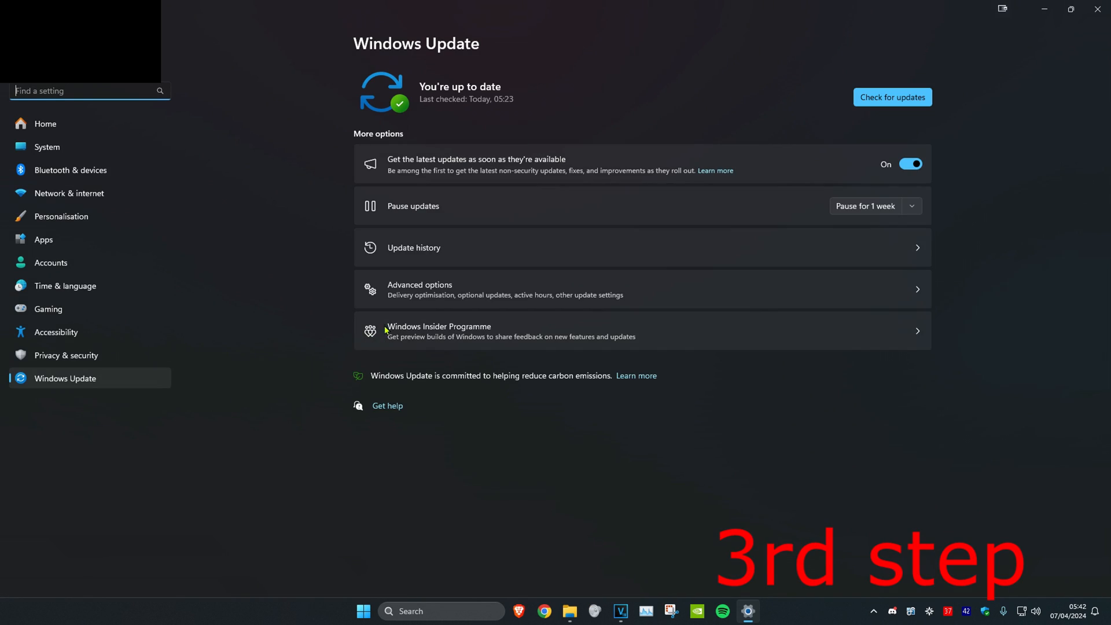
click(892, 98)
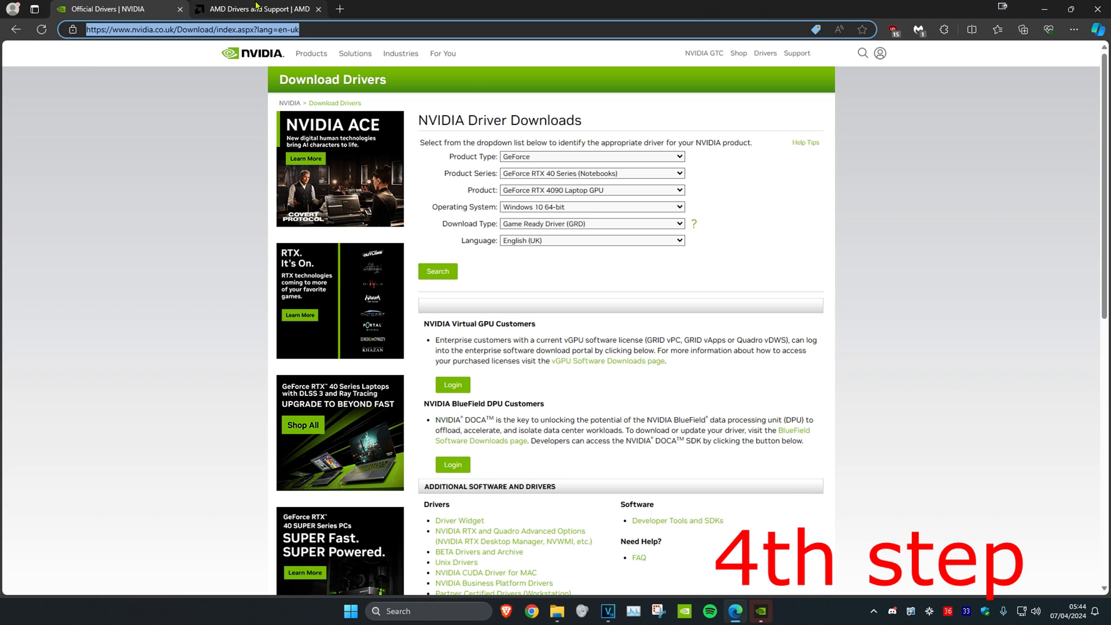
- Check GeForce drivers and confirm Game Ready driver 552.12 is the latest installed
click(257, 8)
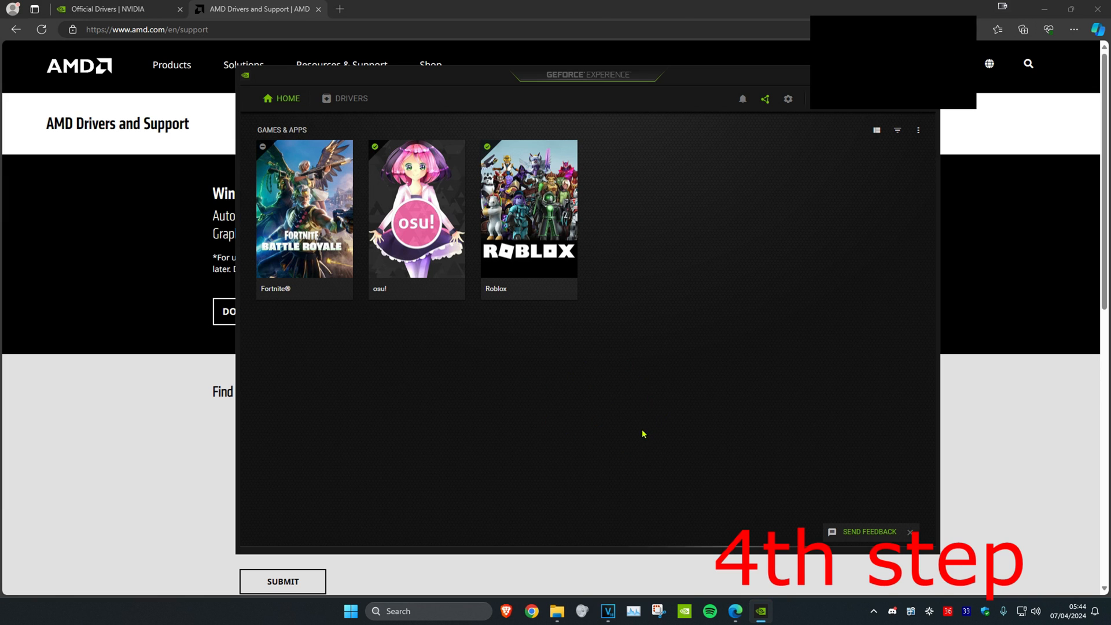
mouse_move(587, 419)
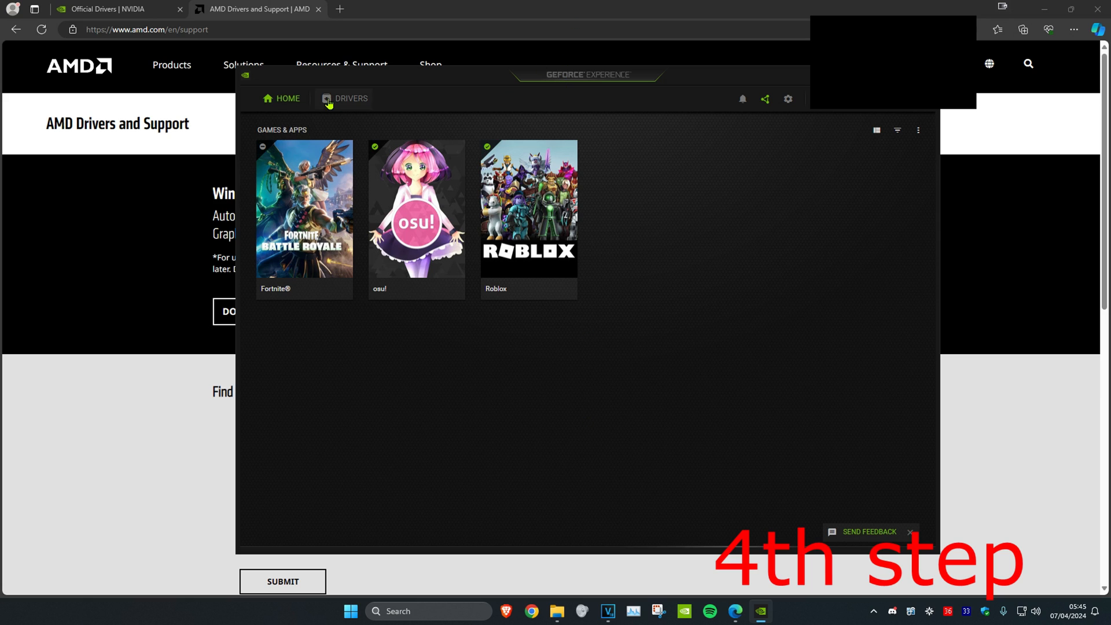
click(349, 98)
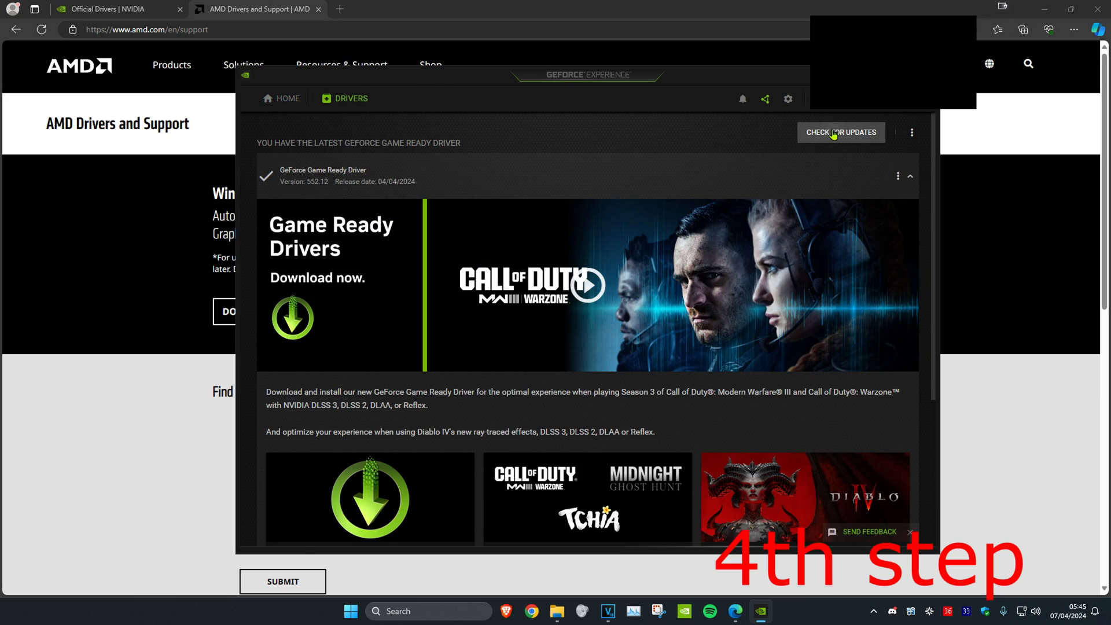
click(841, 132)
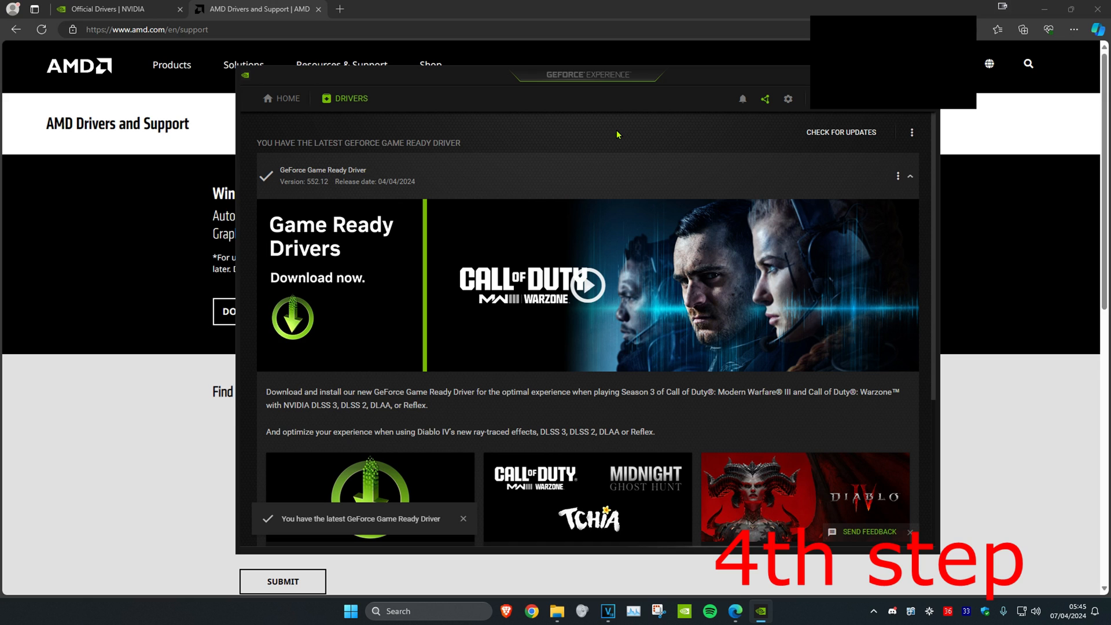
mouse_move(459, 98)
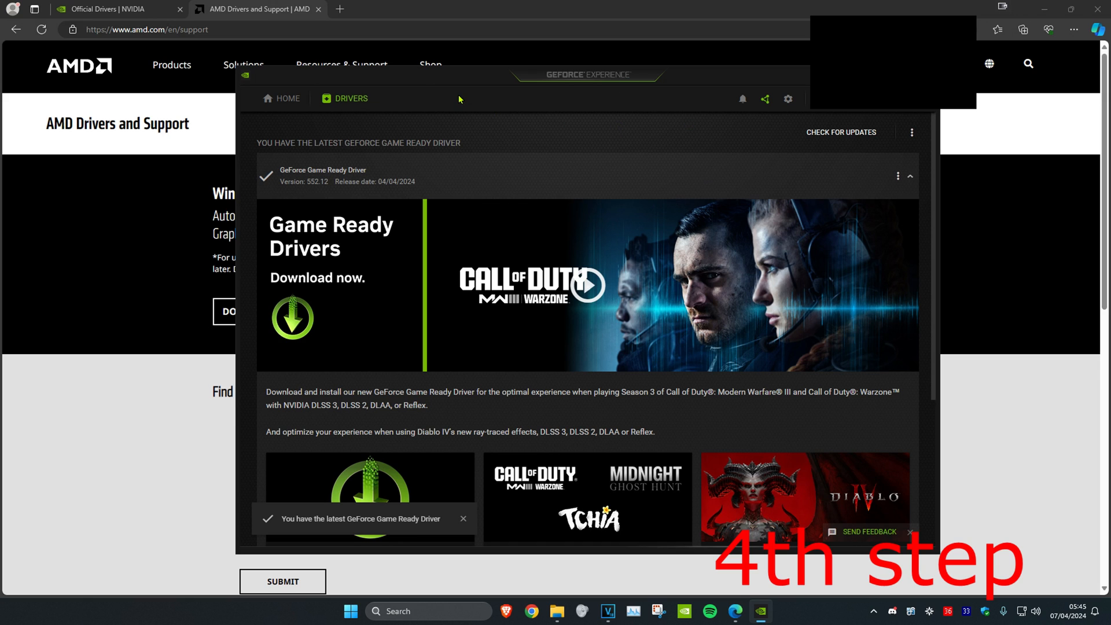
- Apply custom Performance-optimised settings to Roblox from its Details page
click(280, 98)
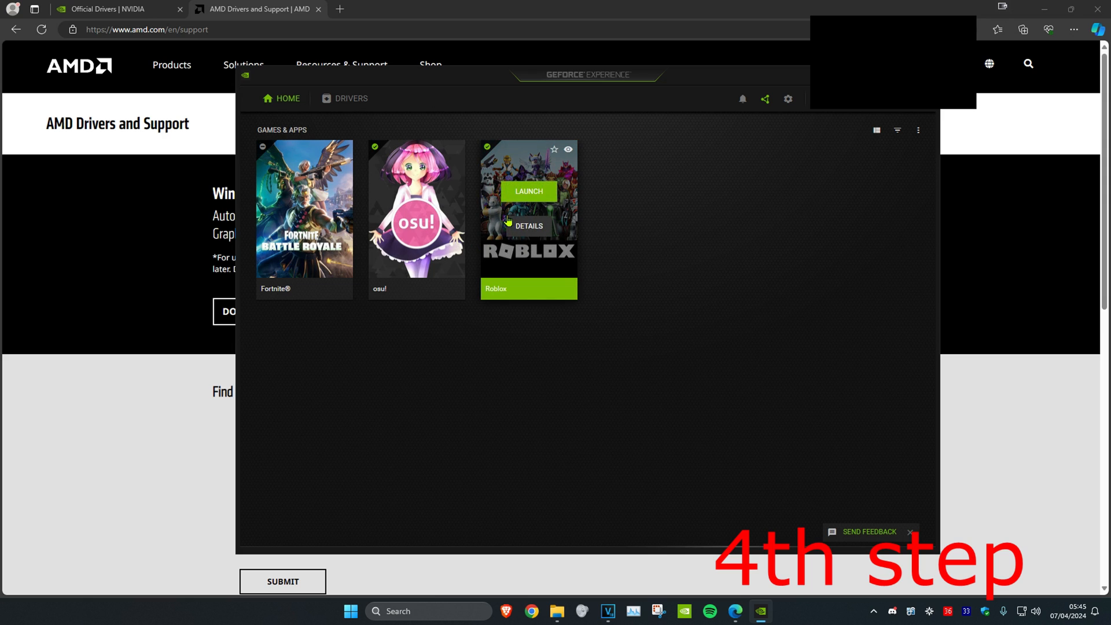
click(527, 226)
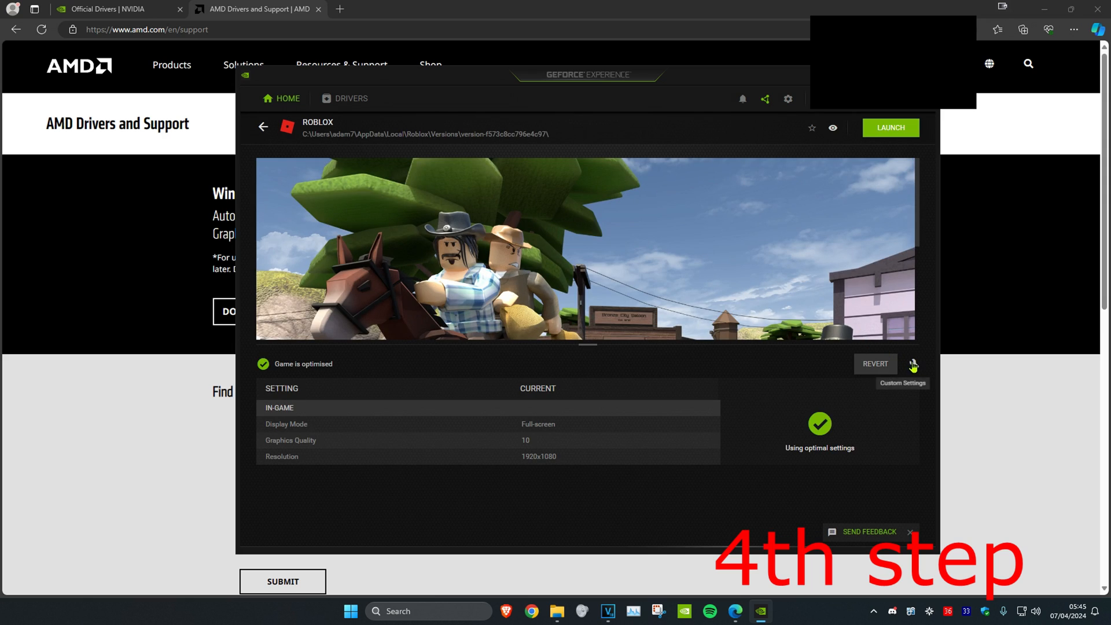
click(913, 364)
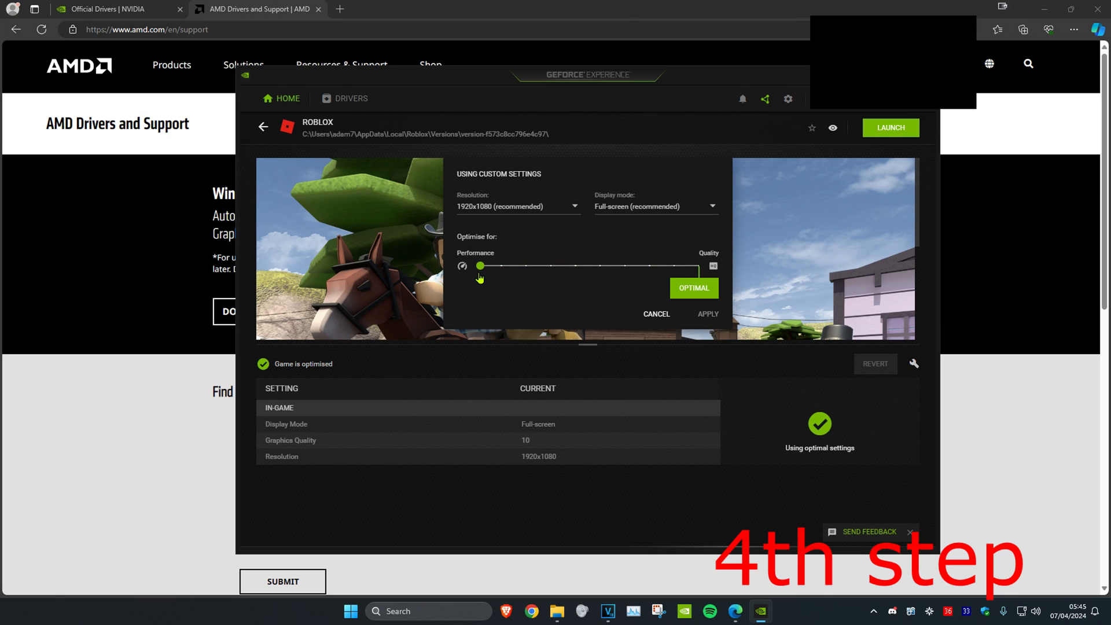
click(707, 314)
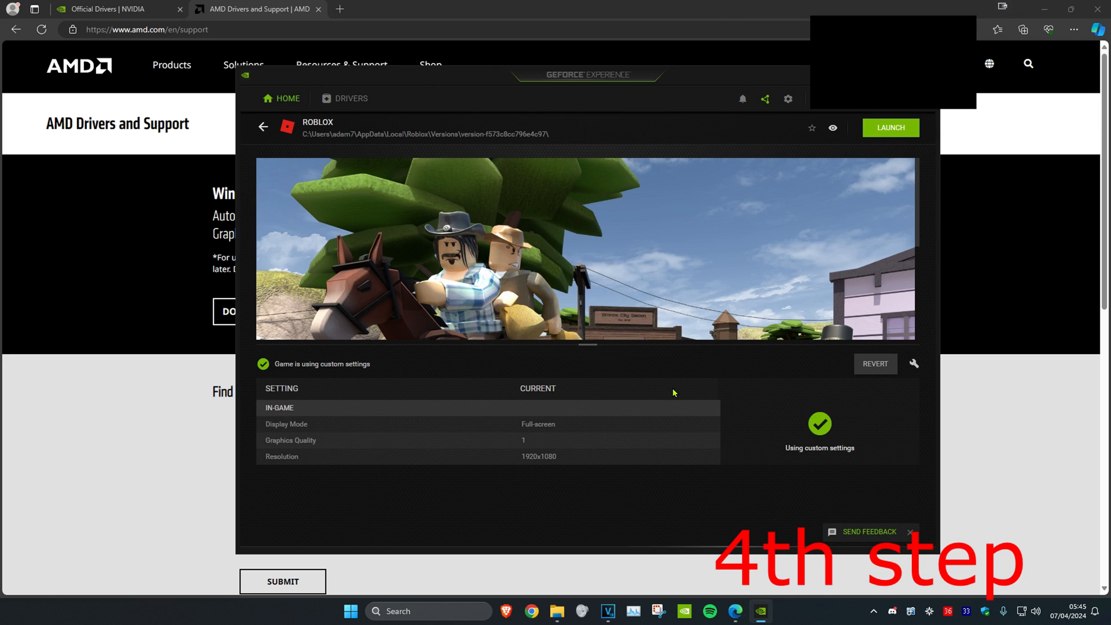